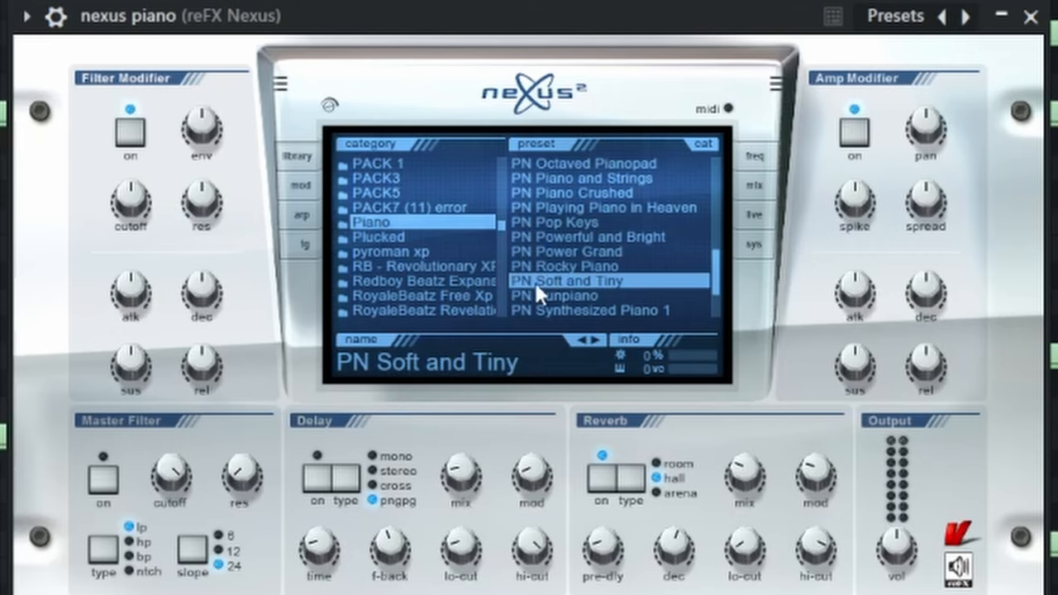
mouse_move(1009, 132)
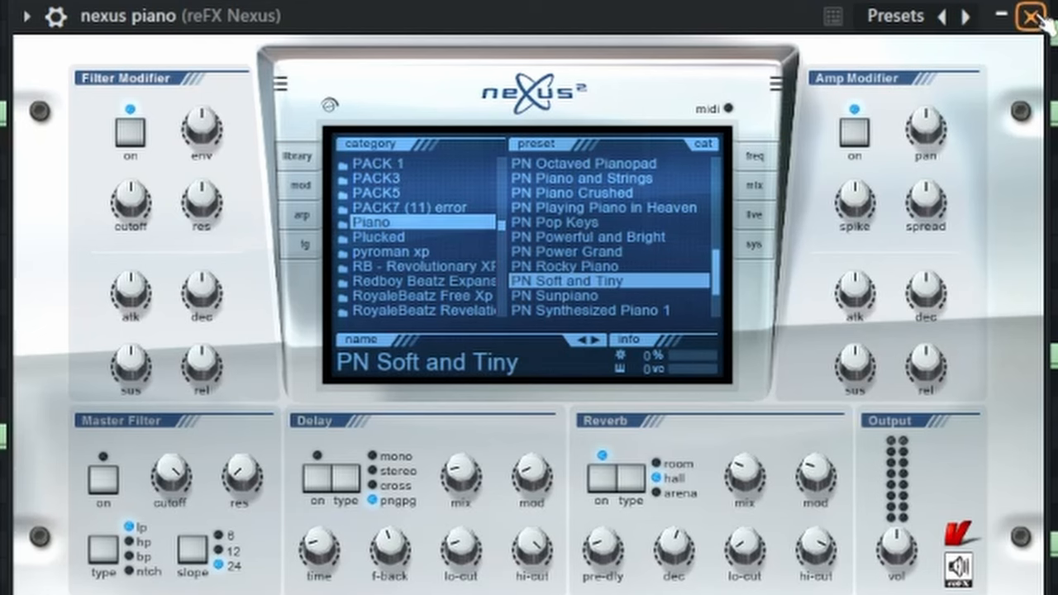
- Close the Nexus instrument window so the nexus piano melody shows in the piano roll
click(1040, 15)
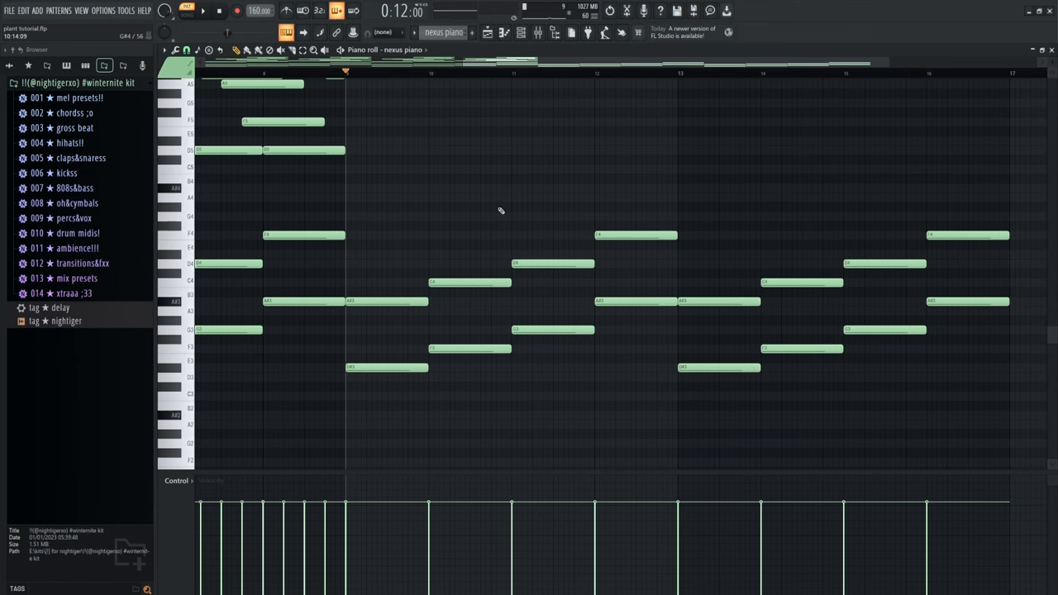
mouse_move(356, 86)
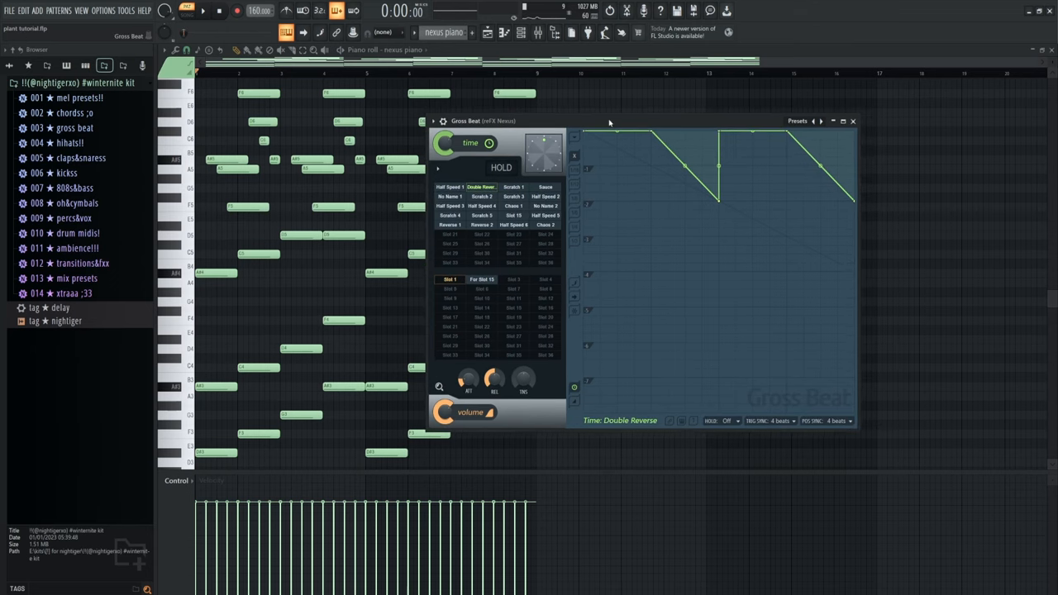
mouse_move(604, 126)
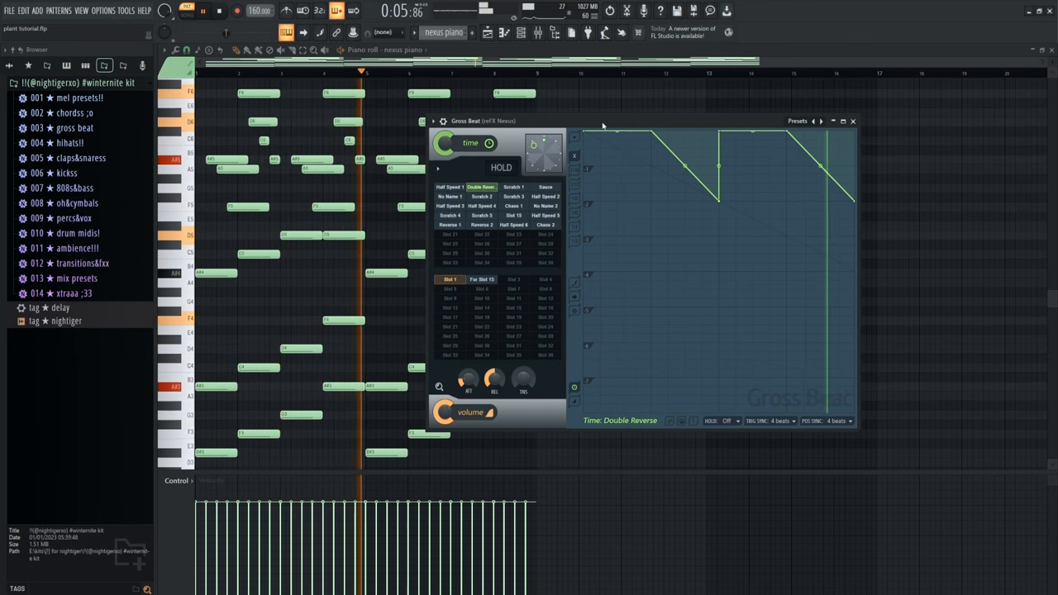
- Open the purity pad chords in the piano roll and bring up the Purity plugin window
click(853, 121)
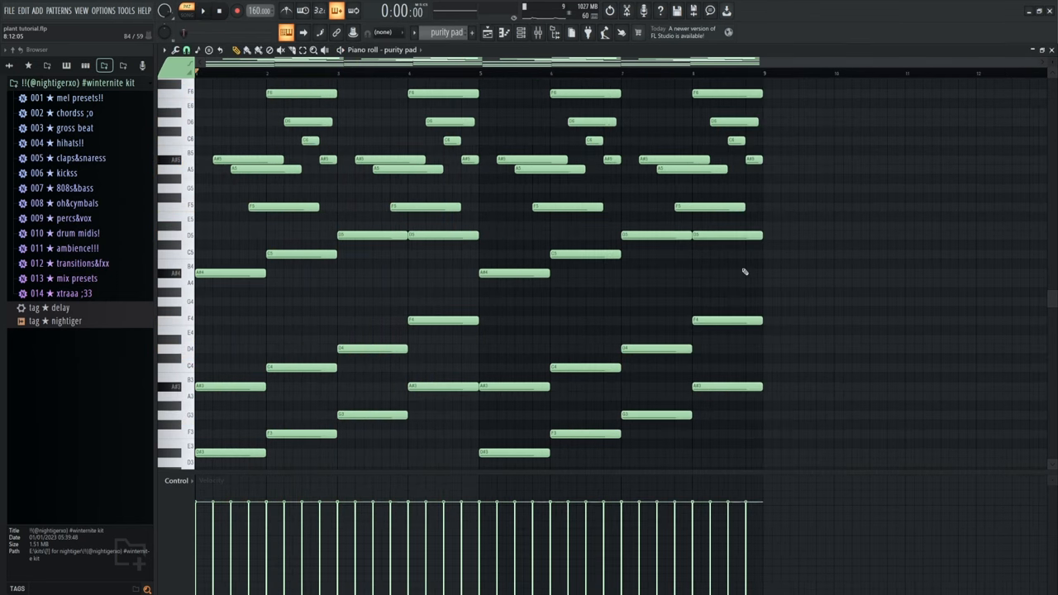
mouse_move(763, 275)
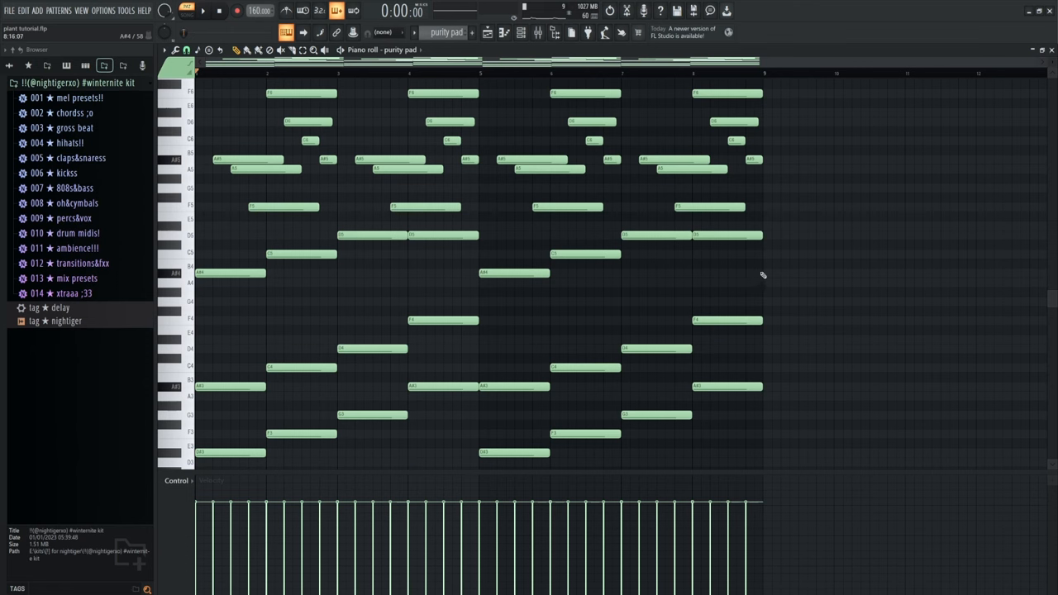
drag(438, 94, 794, 372)
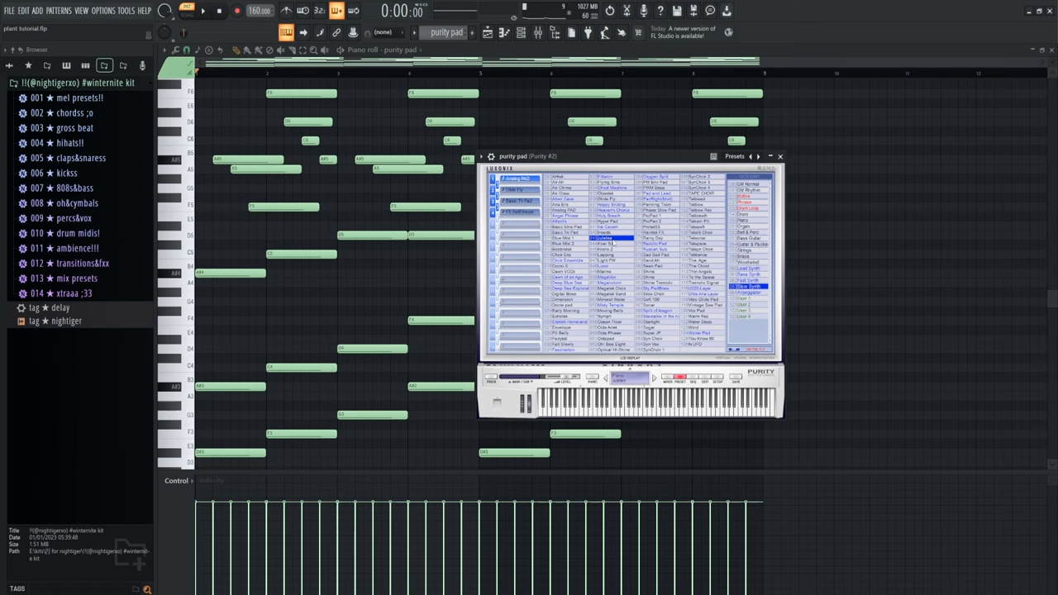
click(779, 156)
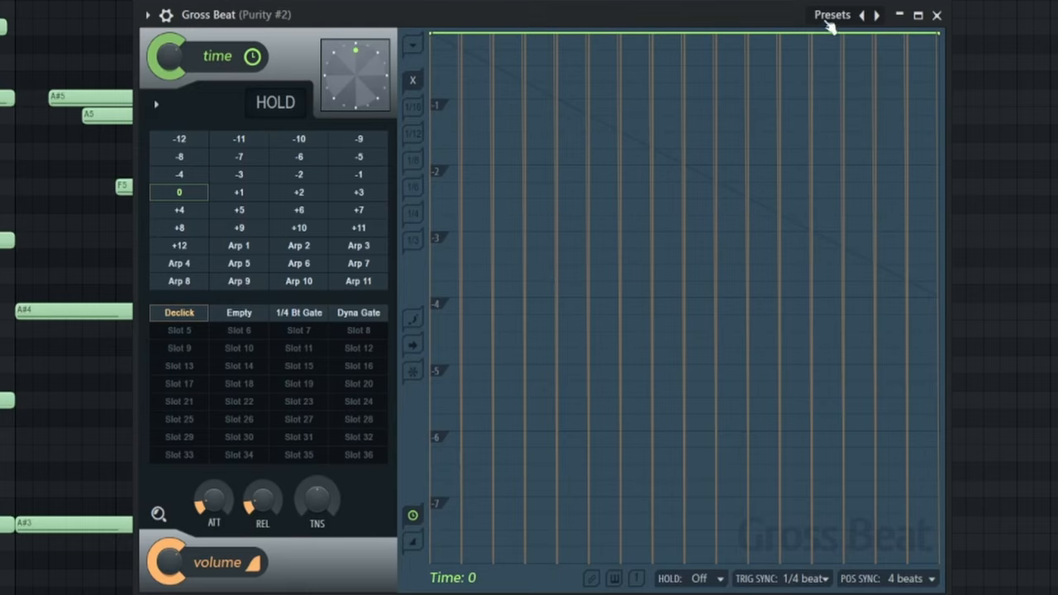
- Load Gross Beat's Pitch shifter preset, choosing the 0 time slot and Declick volume slot
click(832, 14)
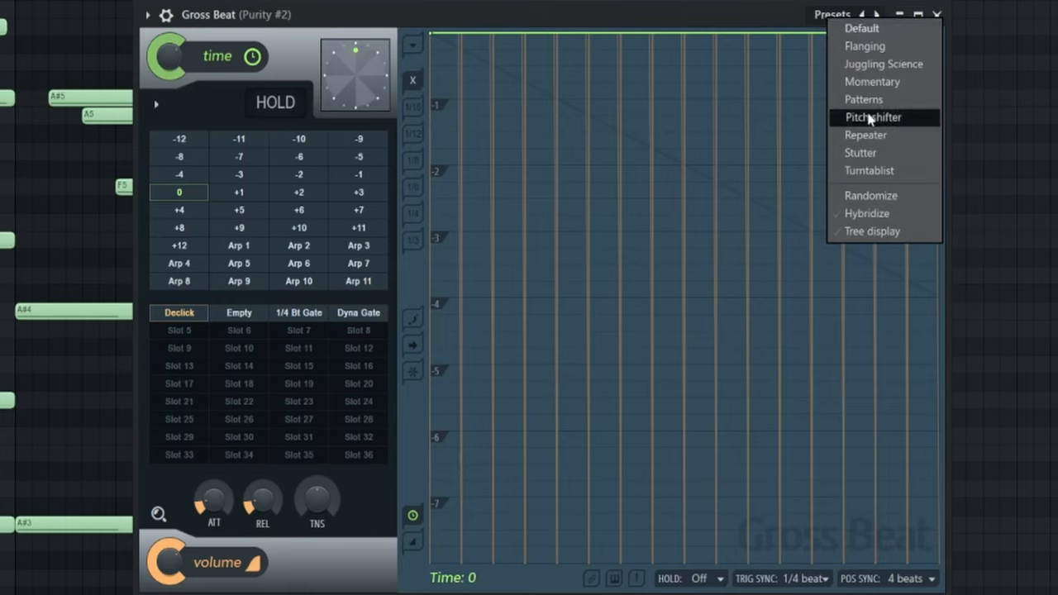
click(872, 116)
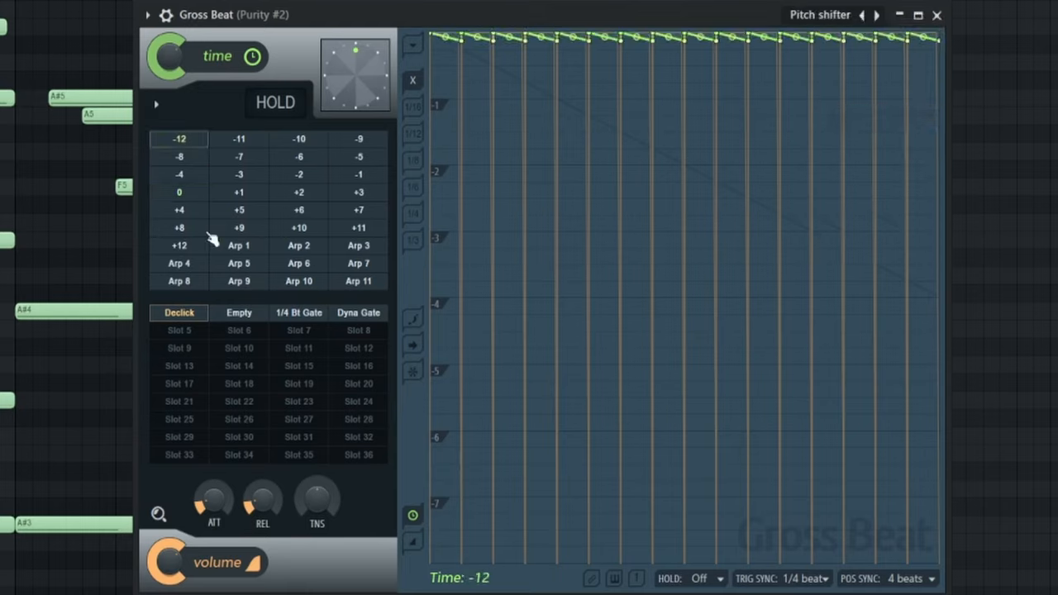
click(179, 192)
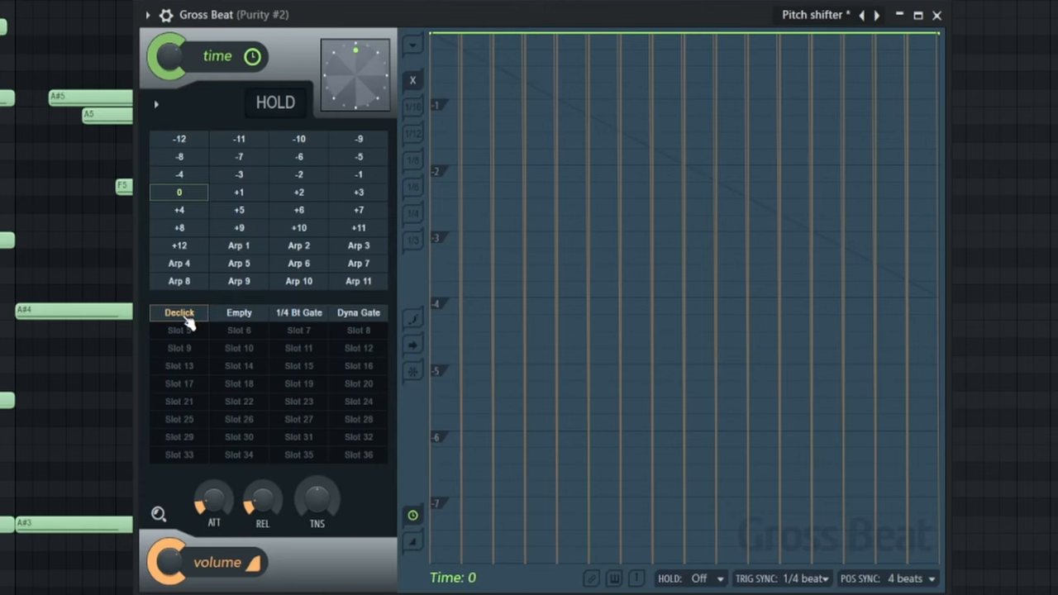
click(178, 312)
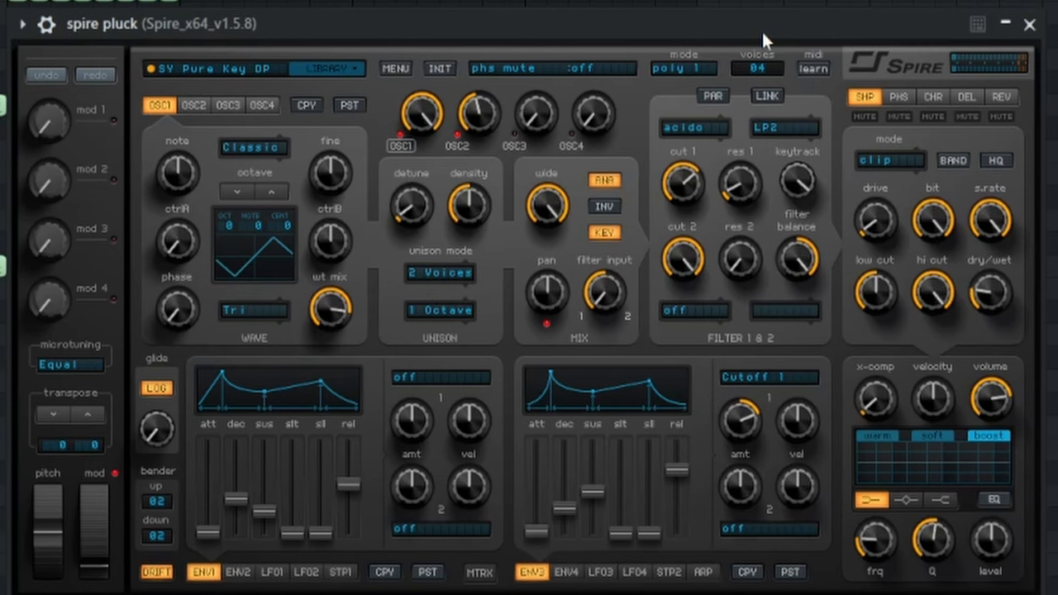
mouse_move(775, 39)
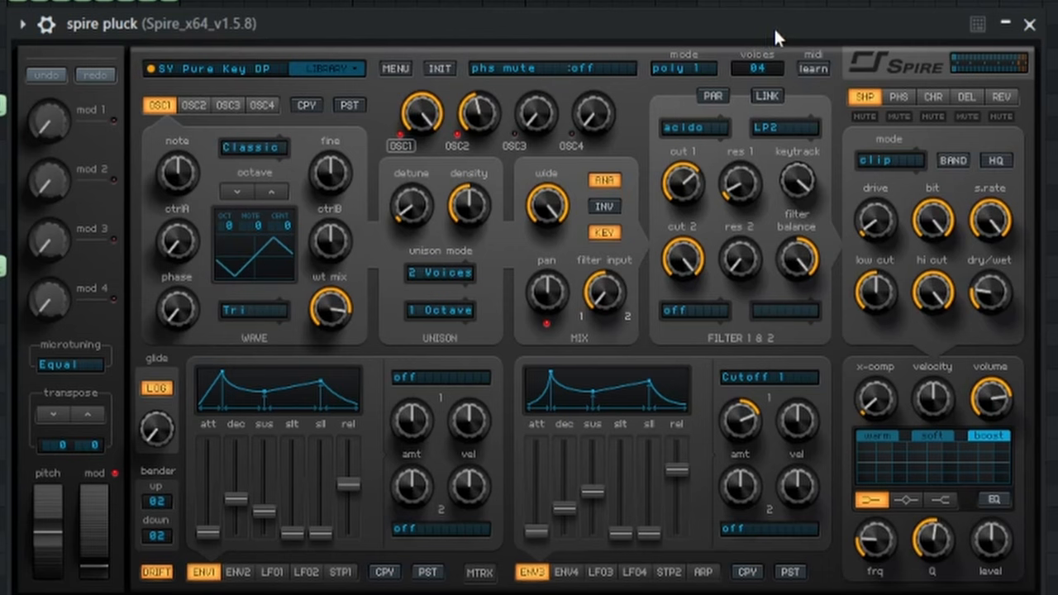
- Close the Spire synth window to reveal the spire pluck arpeggio notes
click(1030, 24)
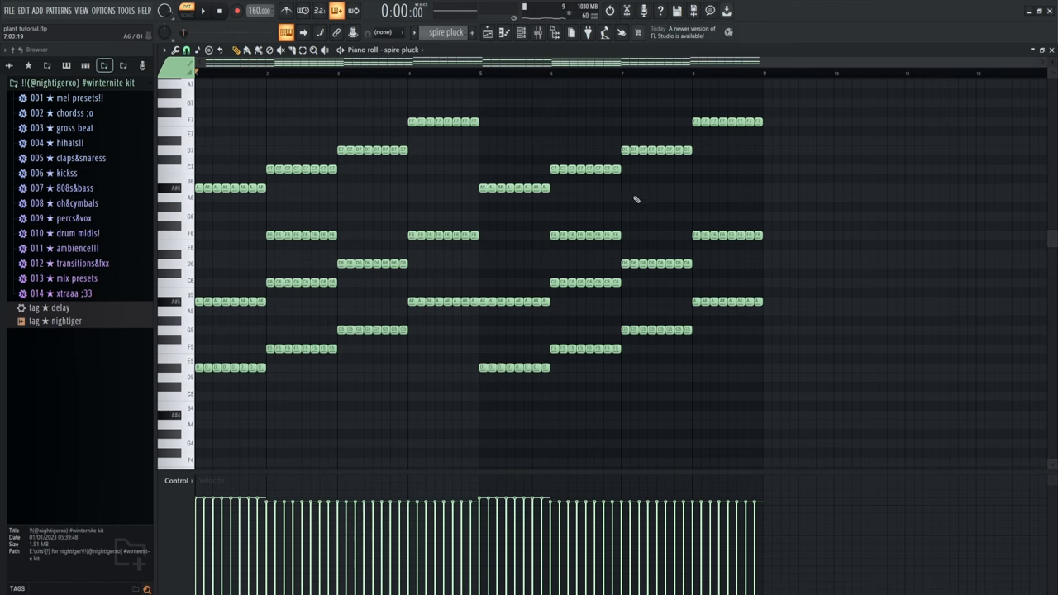
mouse_move(615, 212)
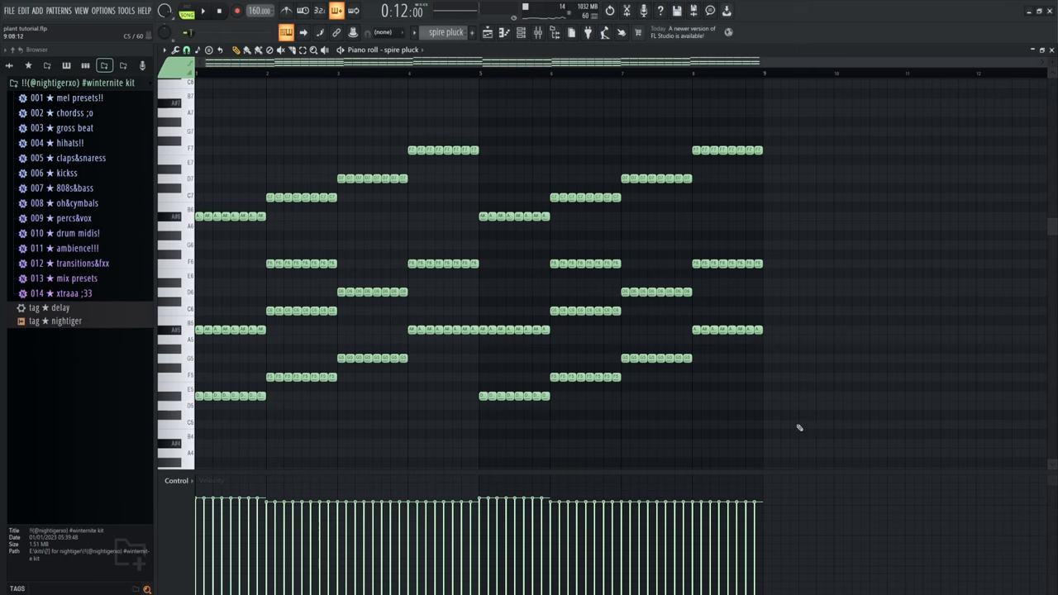
mouse_move(802, 444)
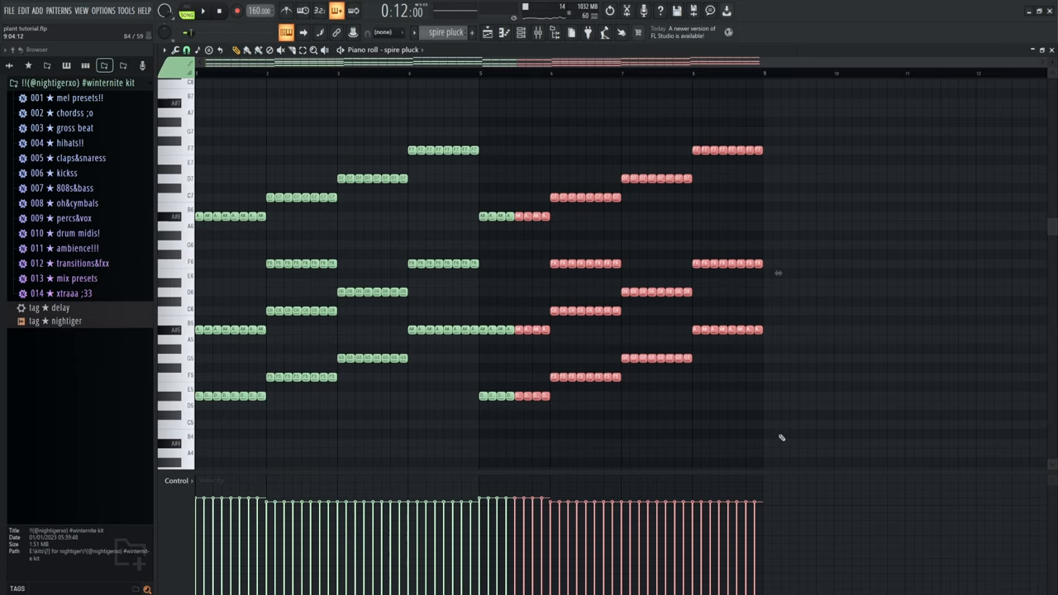
mouse_move(756, 407)
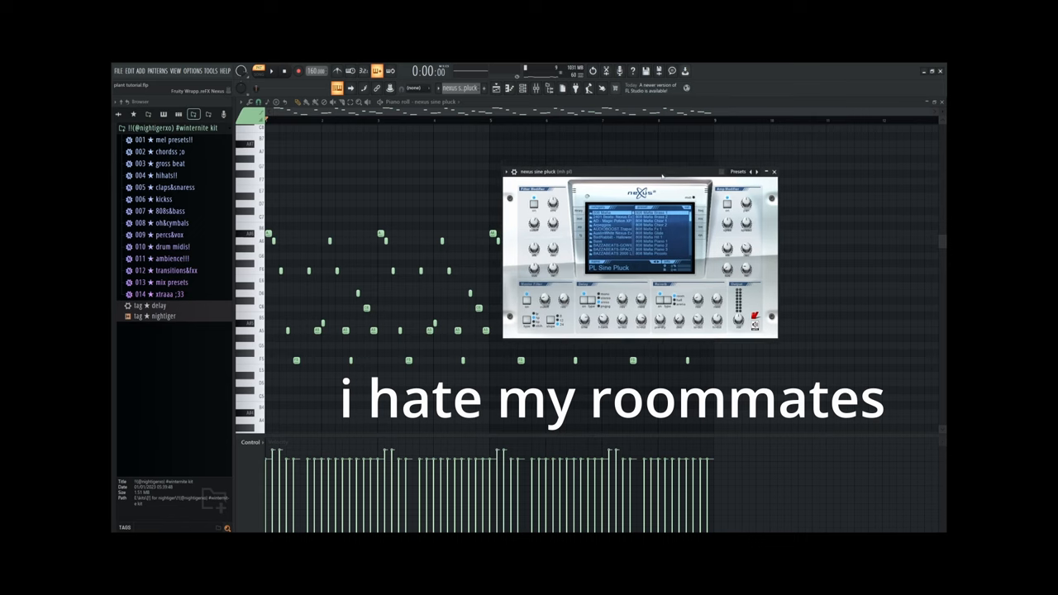
- Open the honk delay Fruity Delay 2 effect on the sine pluck channel
click(774, 172)
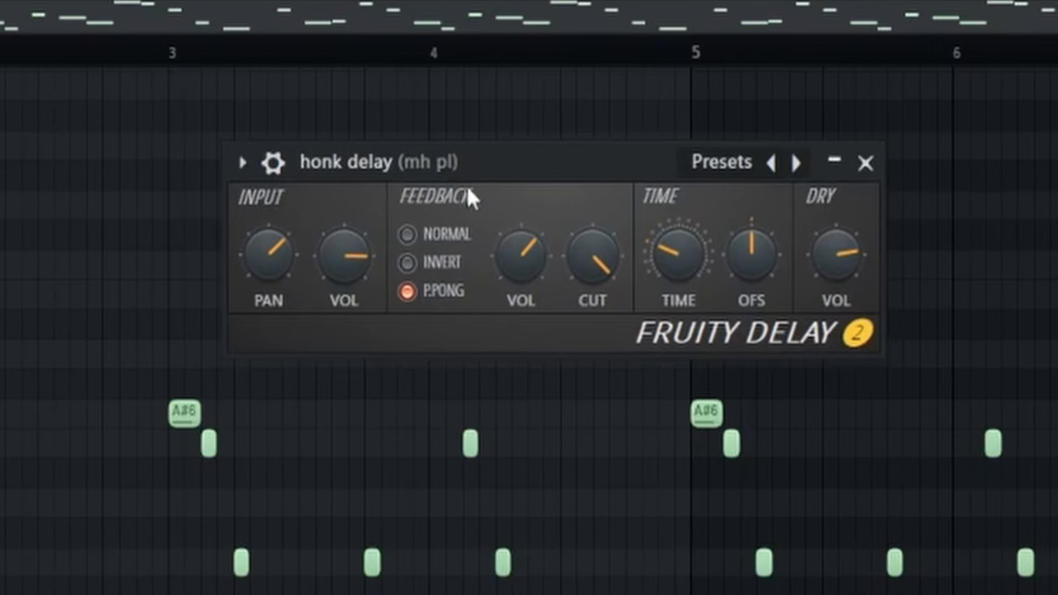
mouse_move(565, 260)
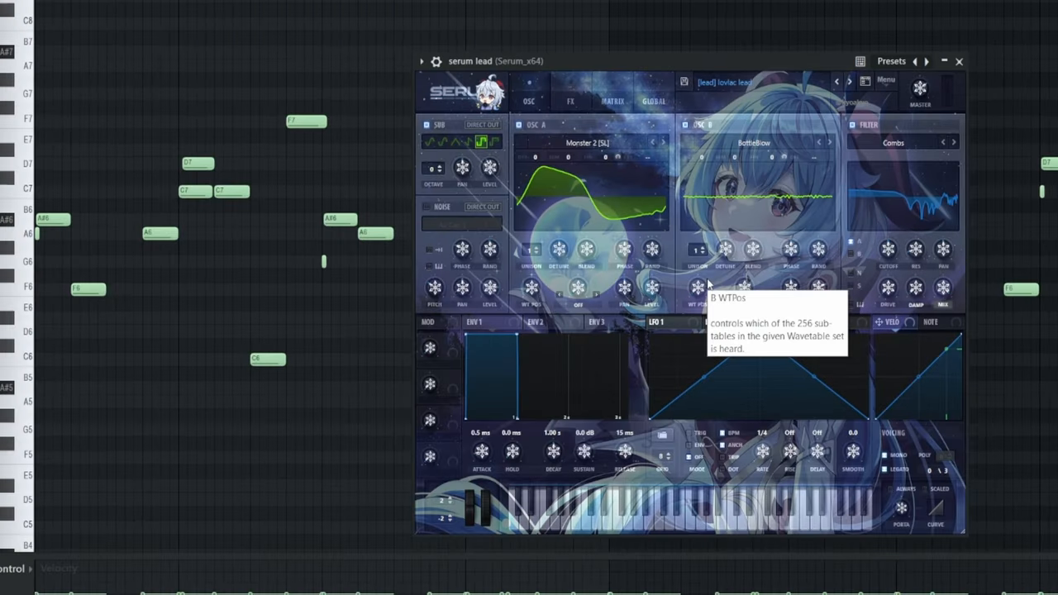
mouse_move(673, 365)
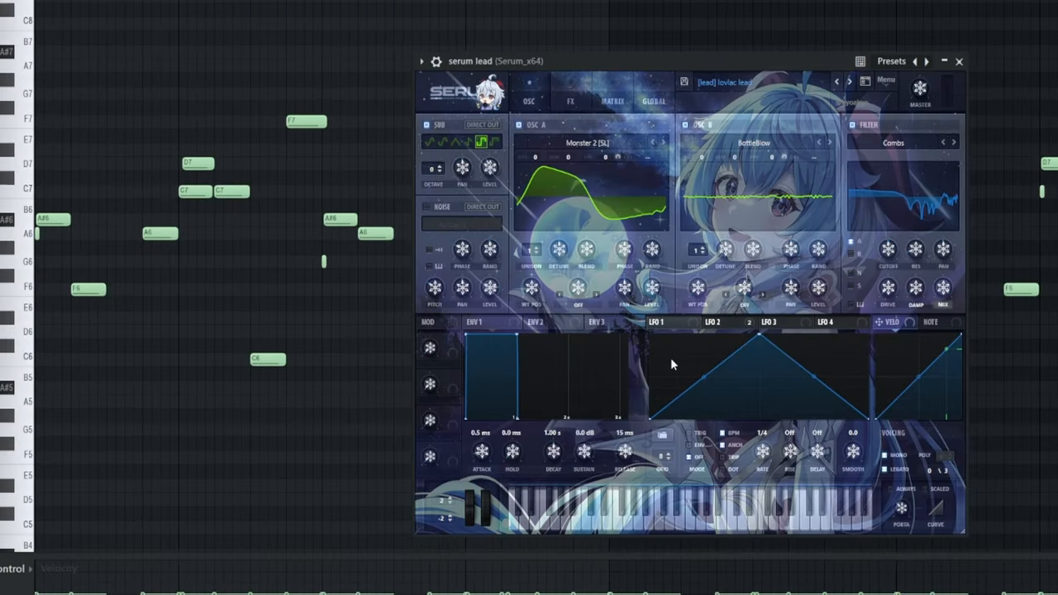
mouse_move(682, 366)
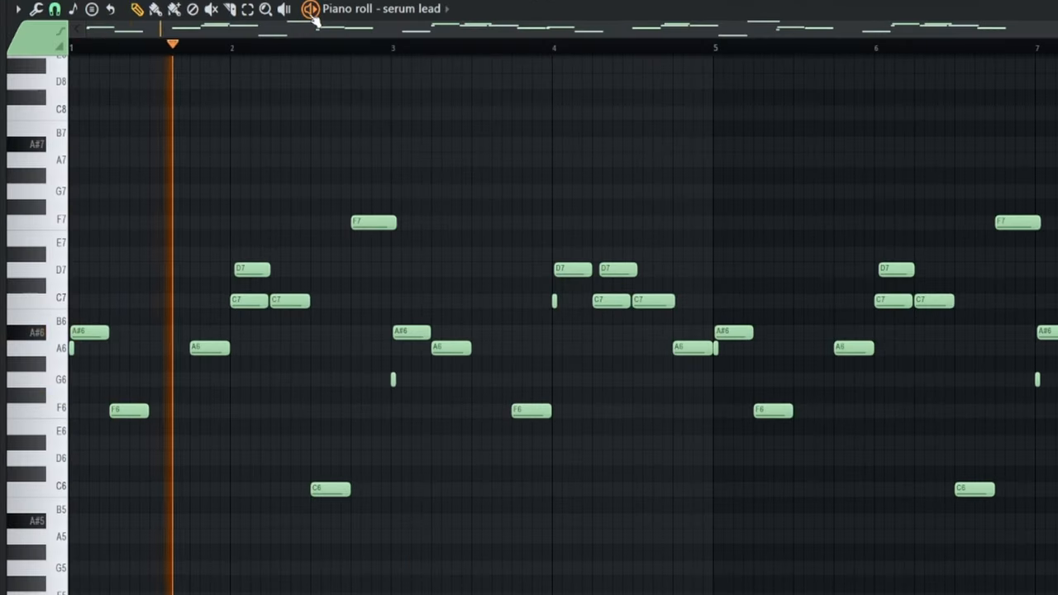
- Show the serum lead melody and tick Legato in Serum's Voicing section
click(389, 33)
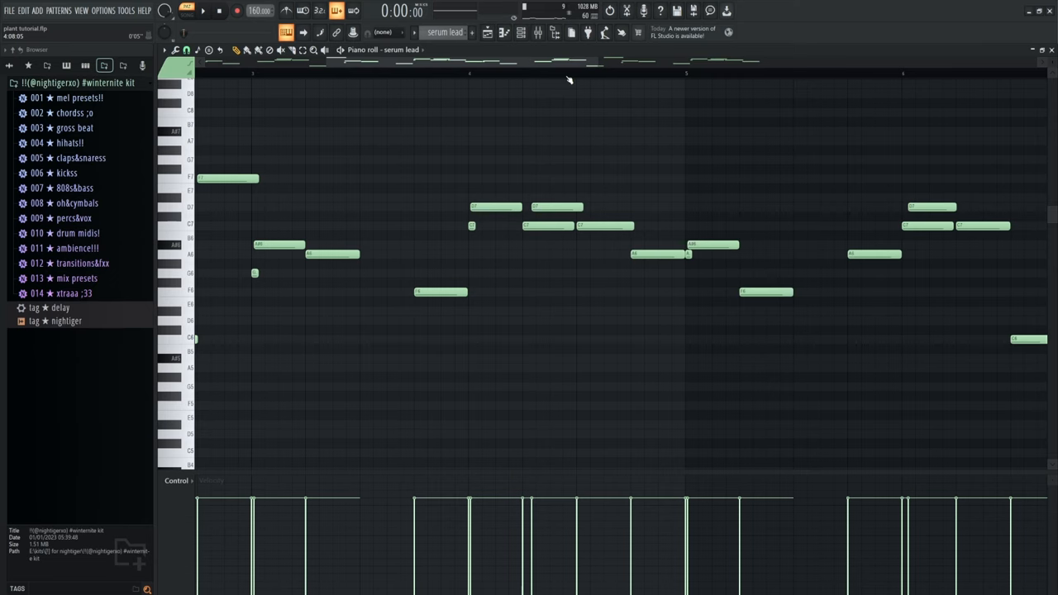
mouse_move(543, 112)
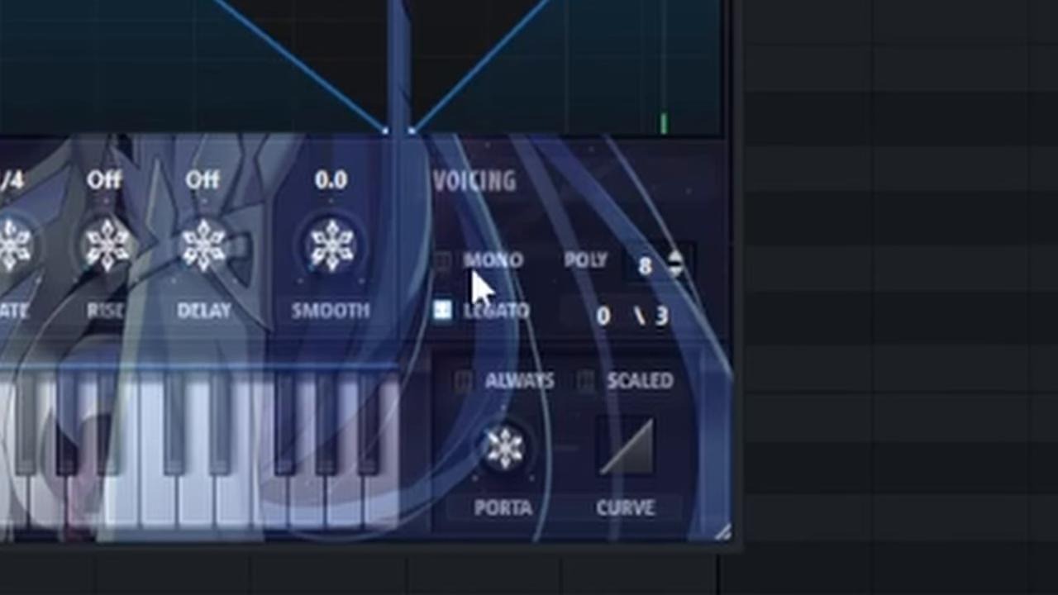
click(442, 260)
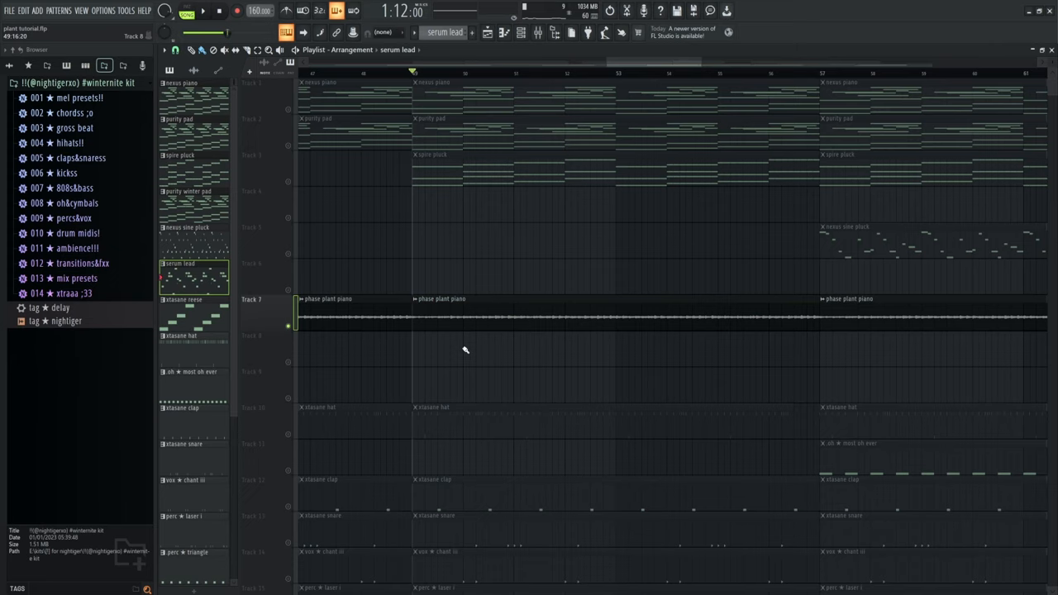
mouse_move(499, 355)
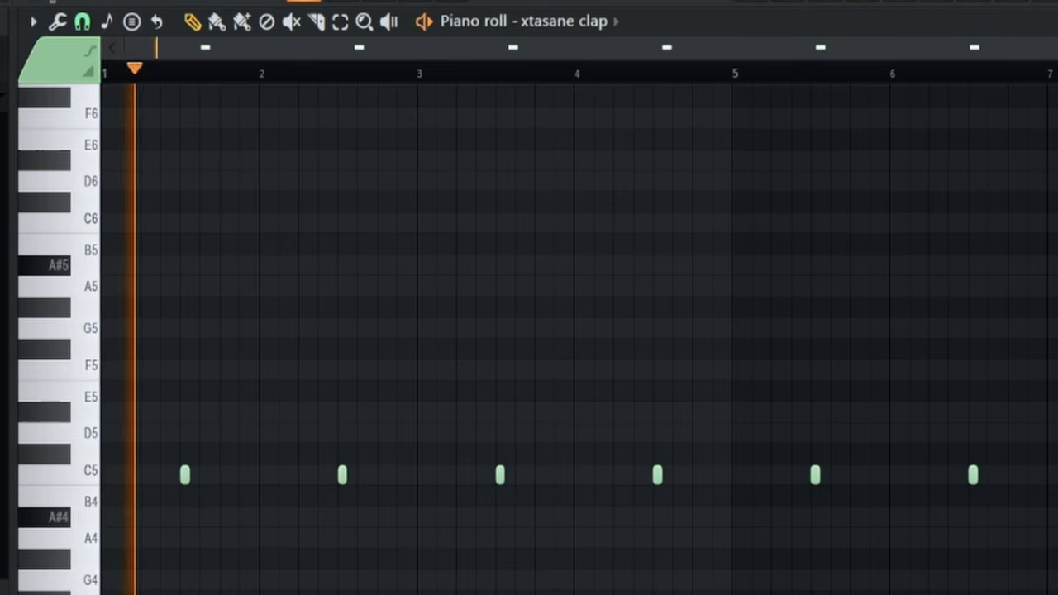
- Step the piano roll through the perc laser i and perc triangle patterns
click(345, 48)
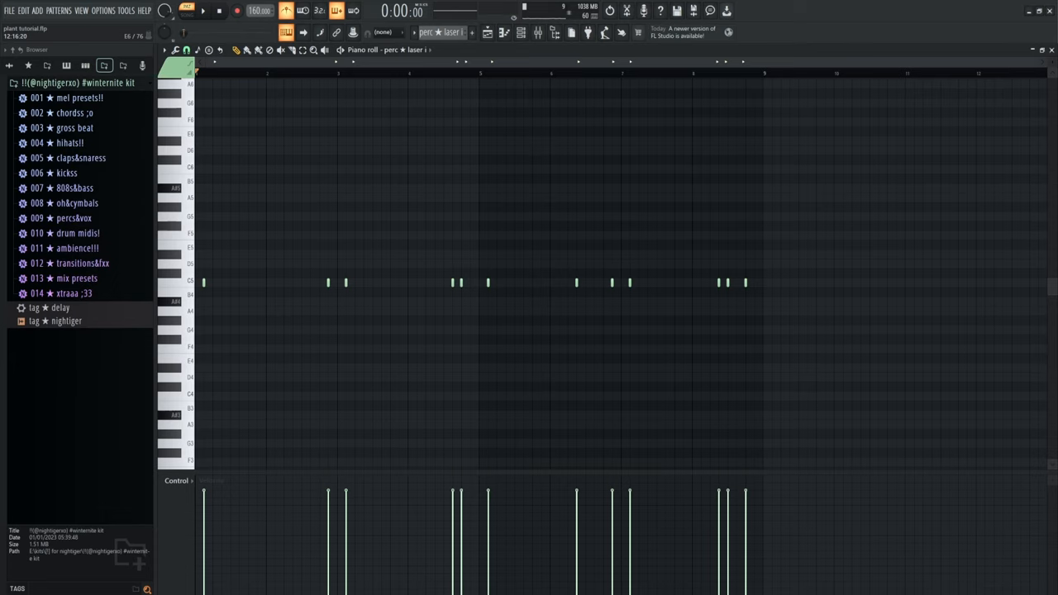
click(202, 11)
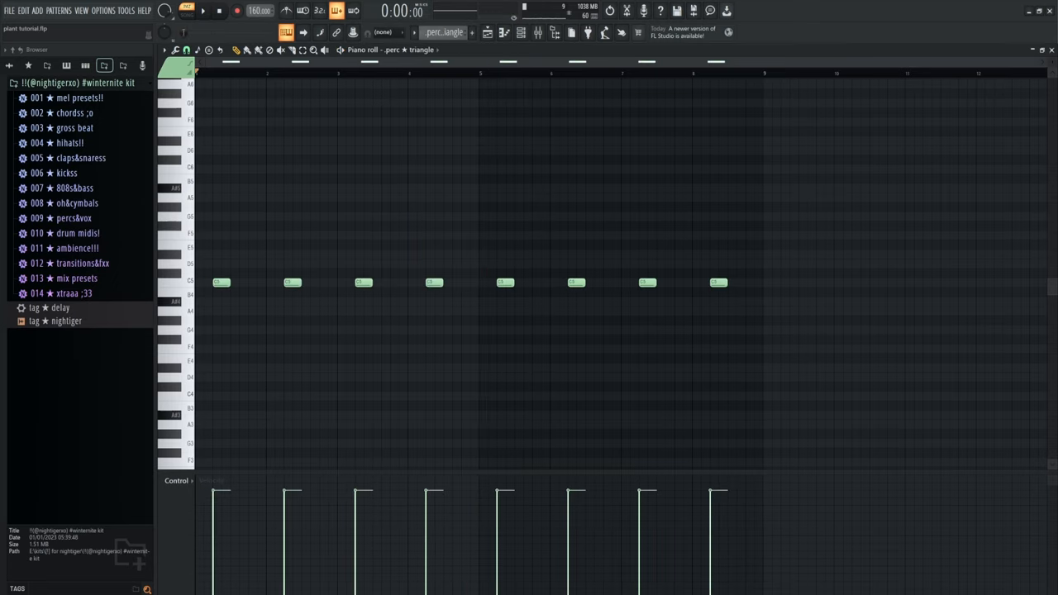
click(202, 11)
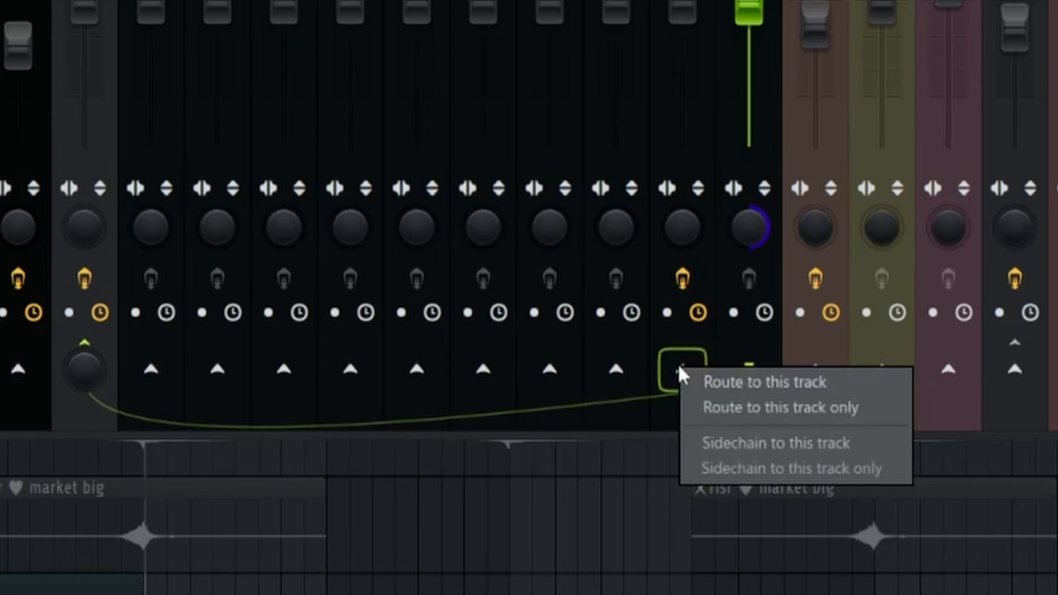
- Sidechain the 808 track and set the Fruity Limiter COMP's SIDECHAIN input and release
click(763, 382)
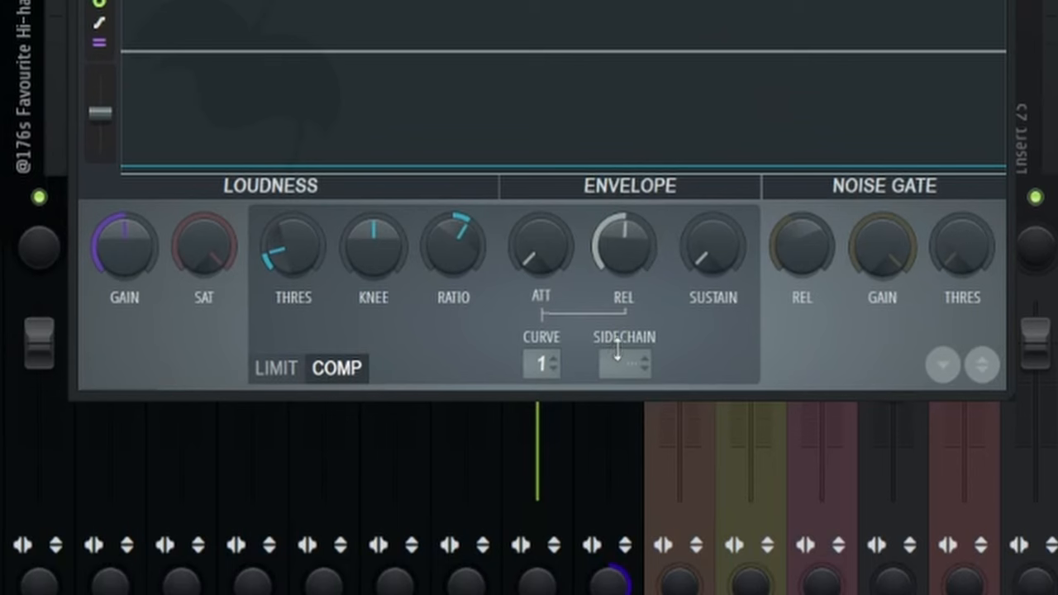
click(624, 364)
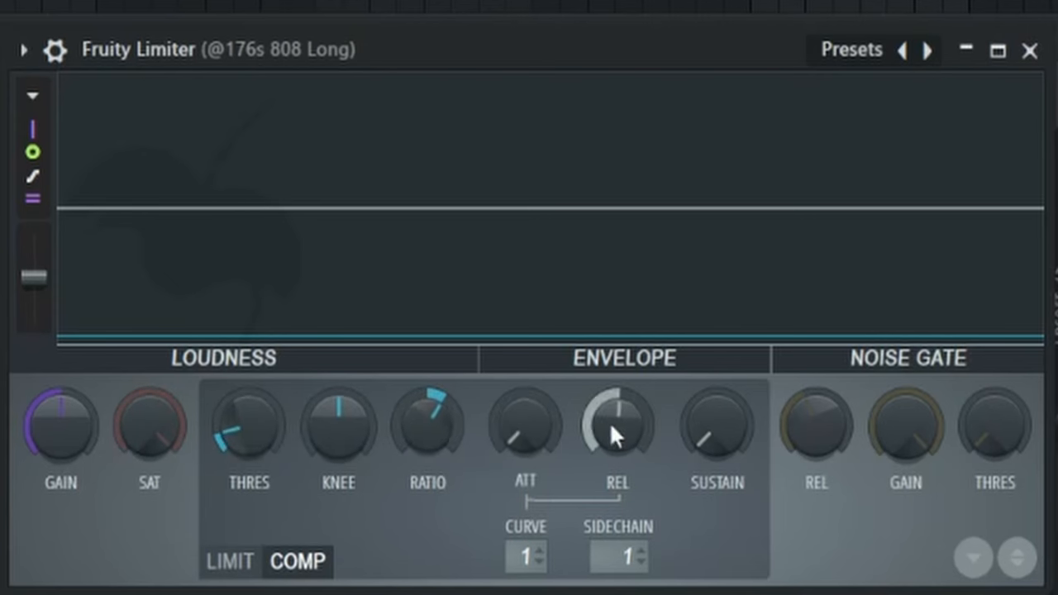
click(1030, 50)
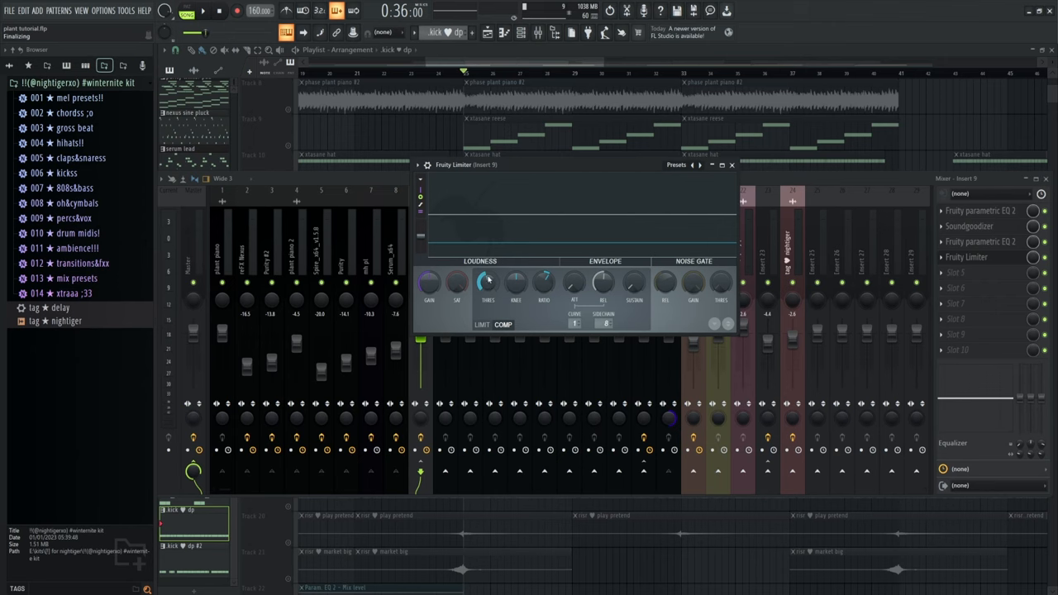
mouse_move(486, 285)
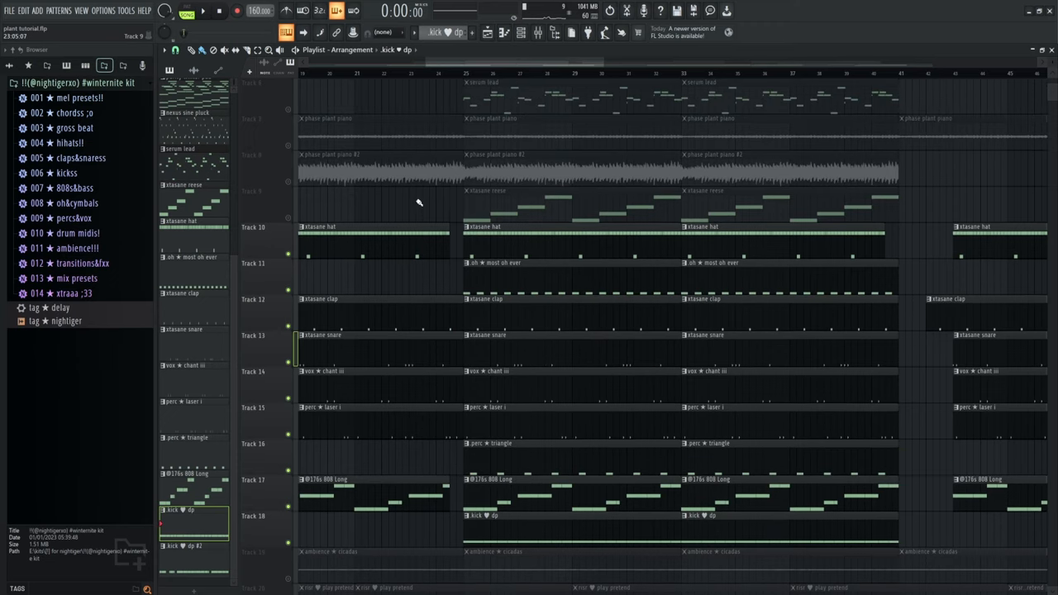
- Scroll down the playlist to view the drum, 808 and ambience tracks
scroll(down, 3)
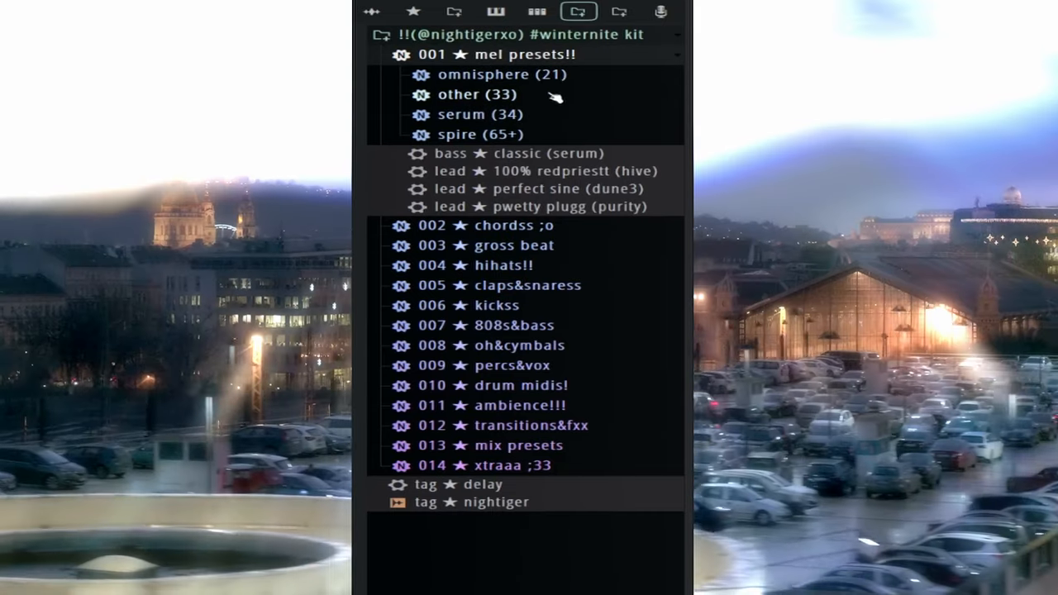
- Expand the winternite kit's 012 transitions&fxx folder and scroll through its riser and transition samples
click(431, 54)
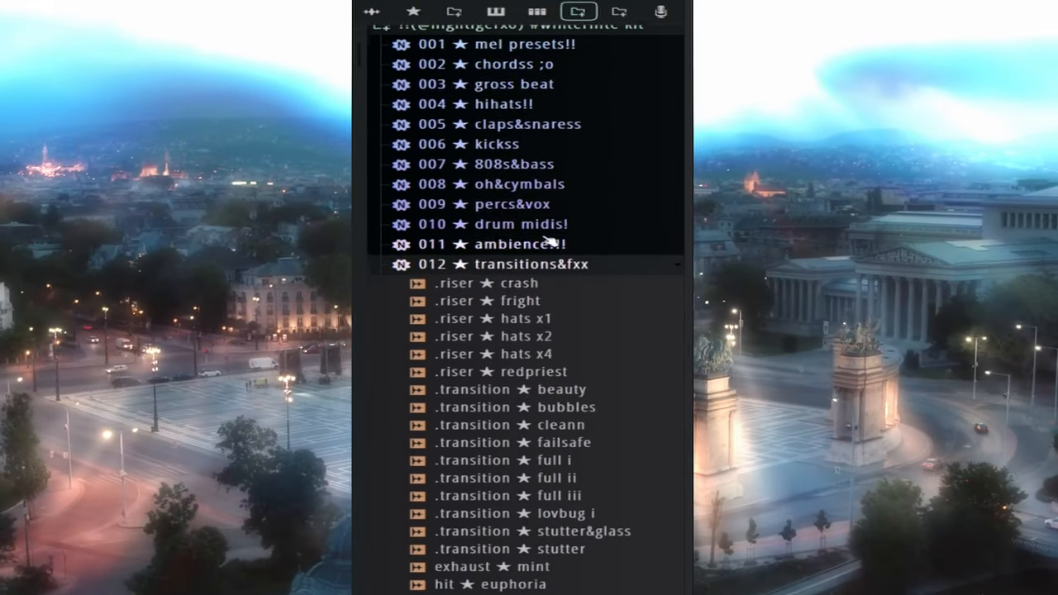
scroll(down, 3)
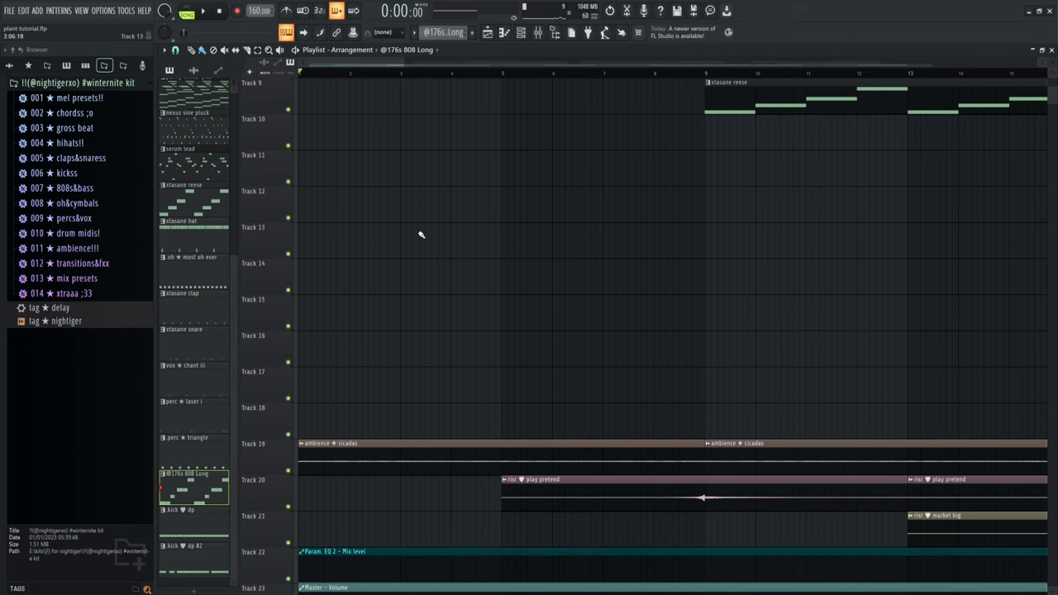
- Scroll the Playlist down to tracks 20 and 21 below the cicadas ambience
scroll(down, 3)
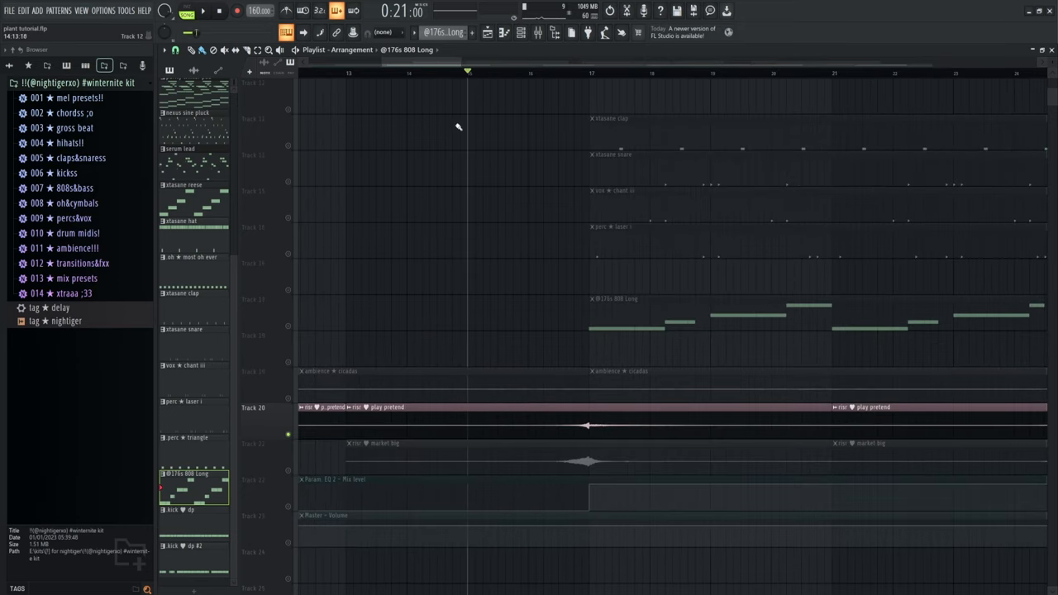
mouse_move(488, 160)
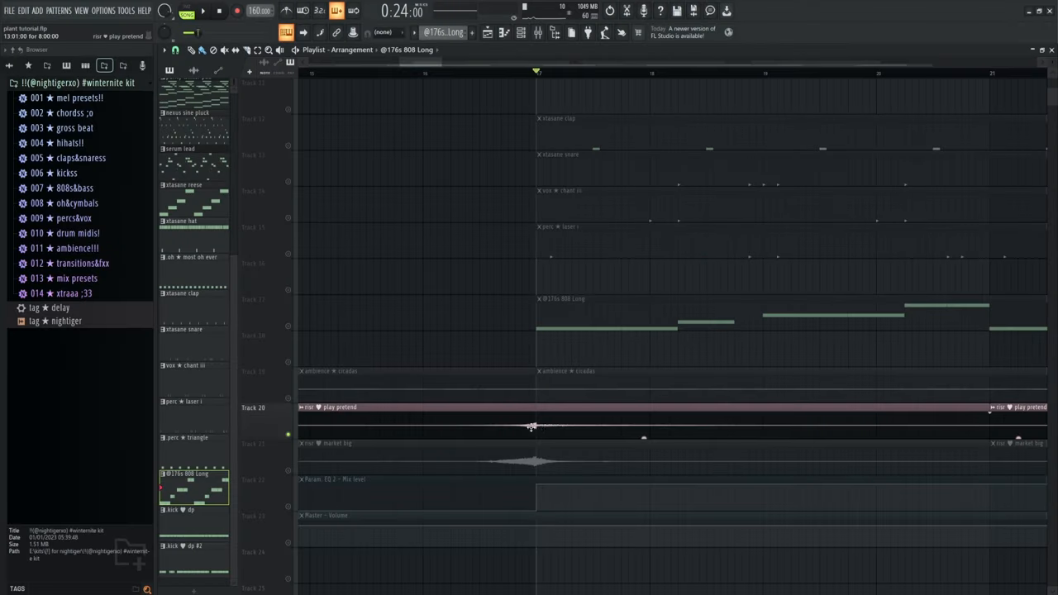
mouse_move(511, 434)
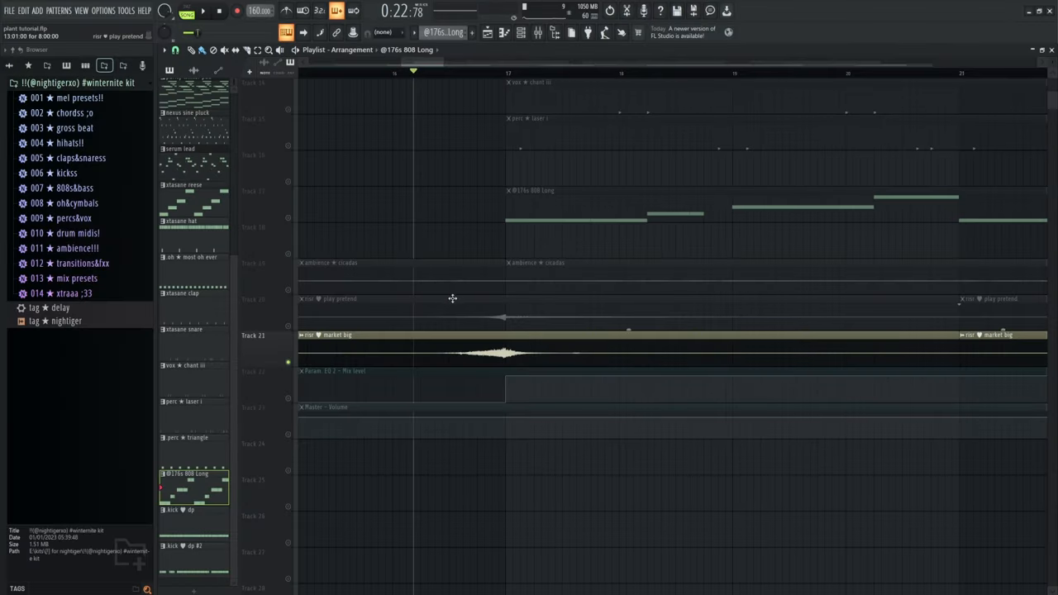
- Scroll down the Playlist past the riser clips on tracks 20 and 21
scroll(down, 3)
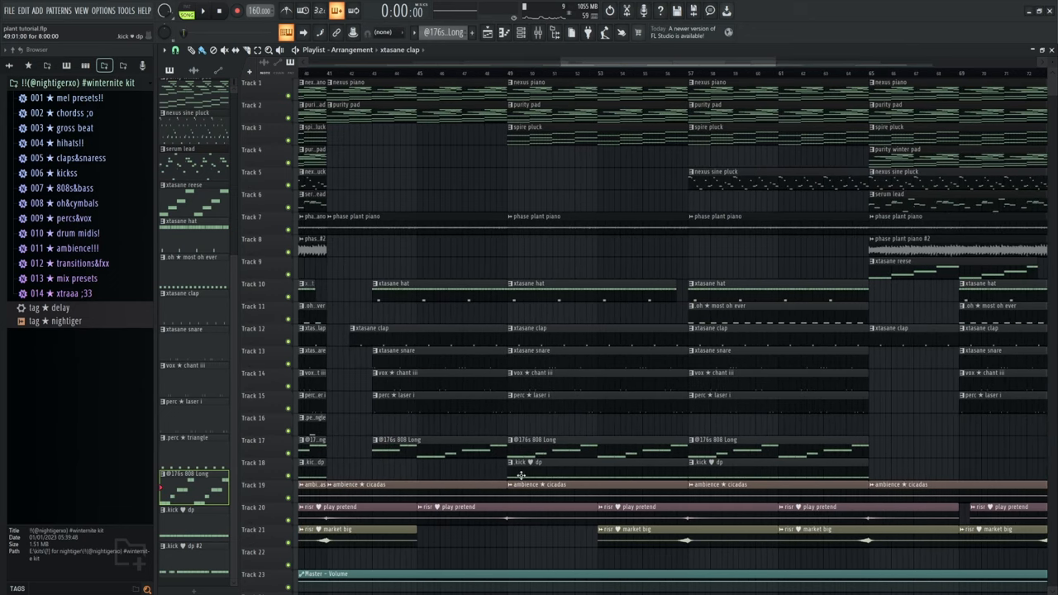
- Select the spire pluck clip at bar 49 and play the arrangement from bar 65
click(516, 463)
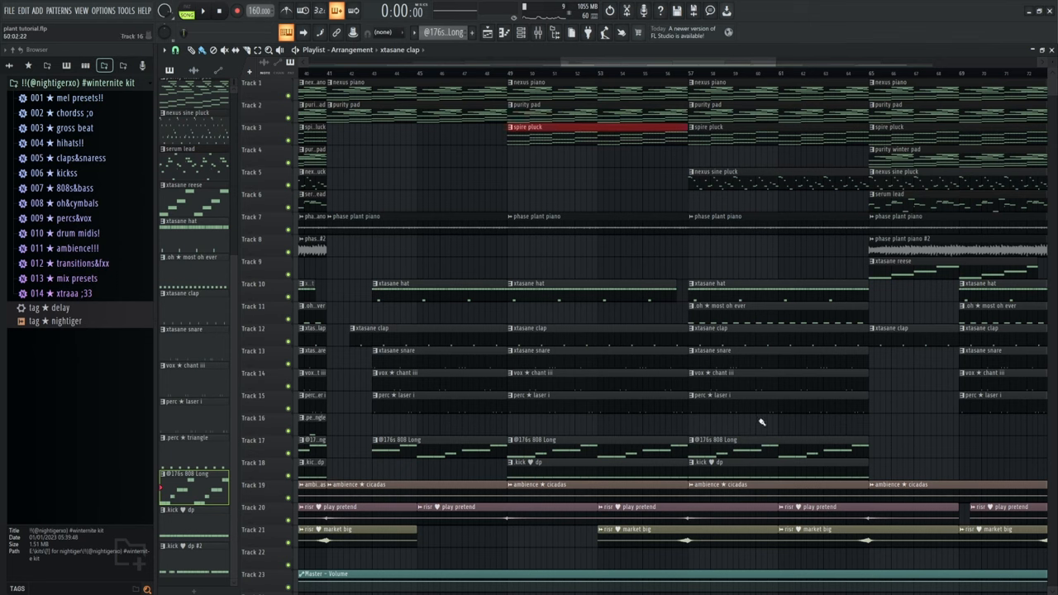
click(777, 305)
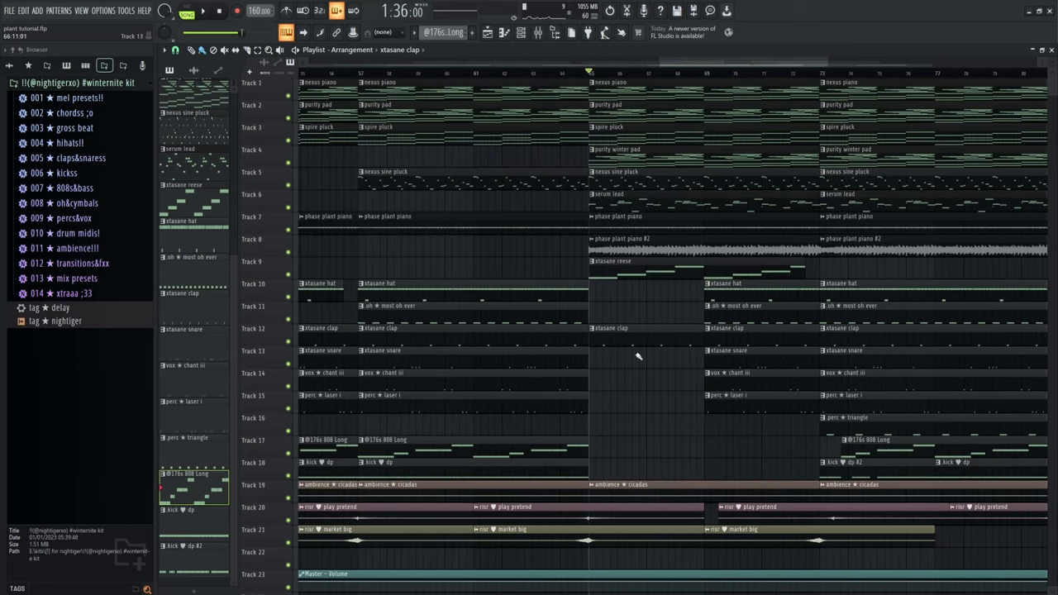
mouse_move(652, 391)
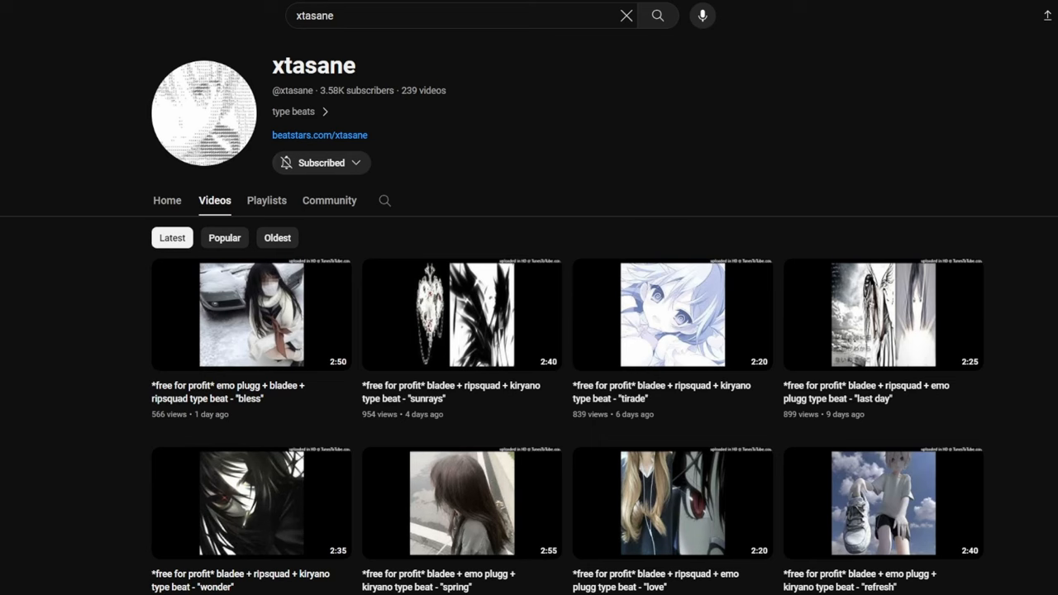
- Scroll through the xtasane channel's bladee and ripsquad type beat uploads
scroll(down, 3)
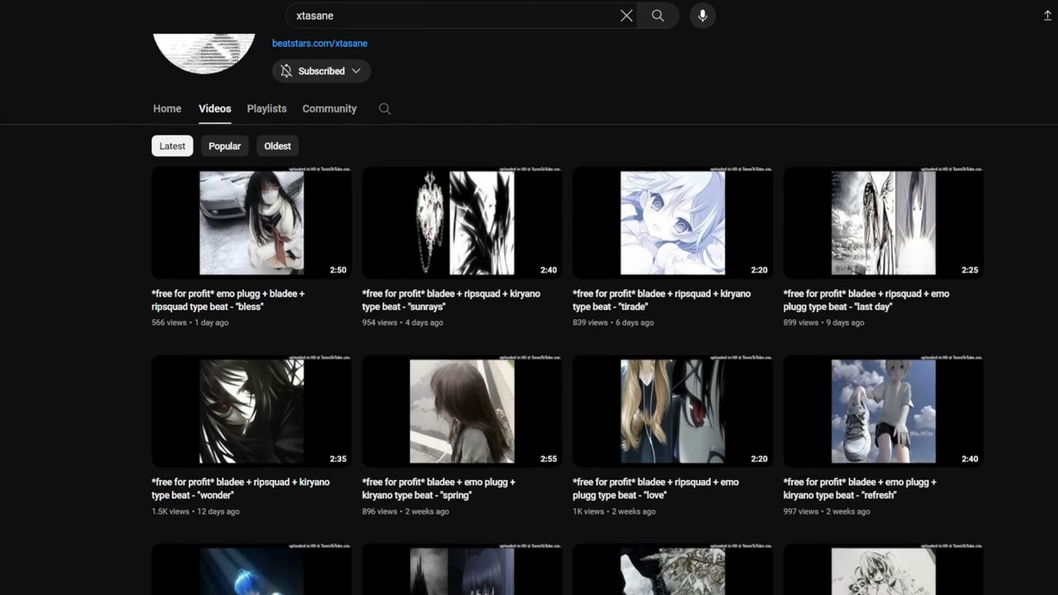
scroll(down, 3)
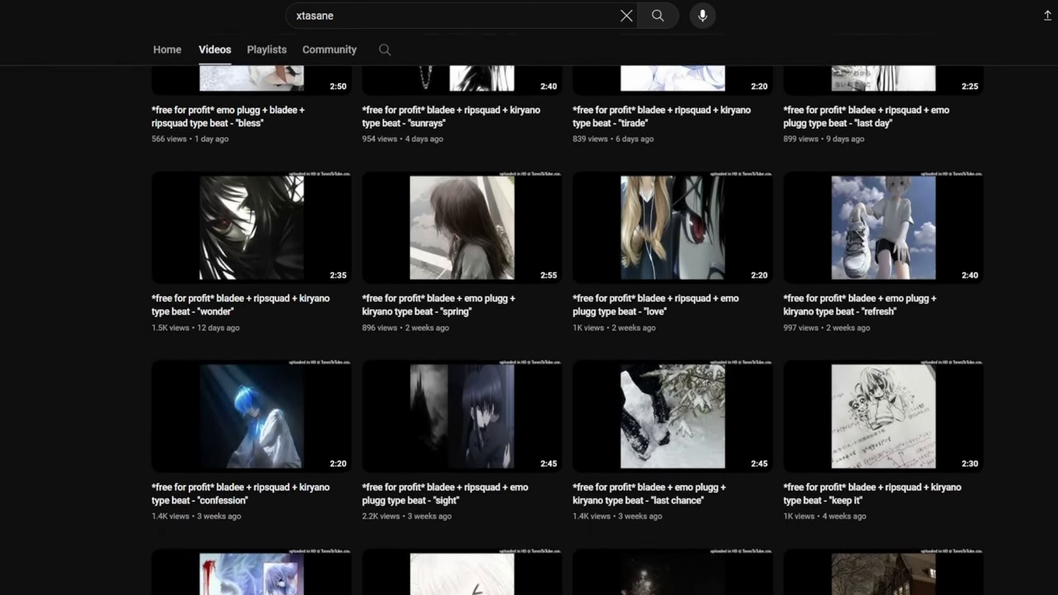
scroll(down, 3)
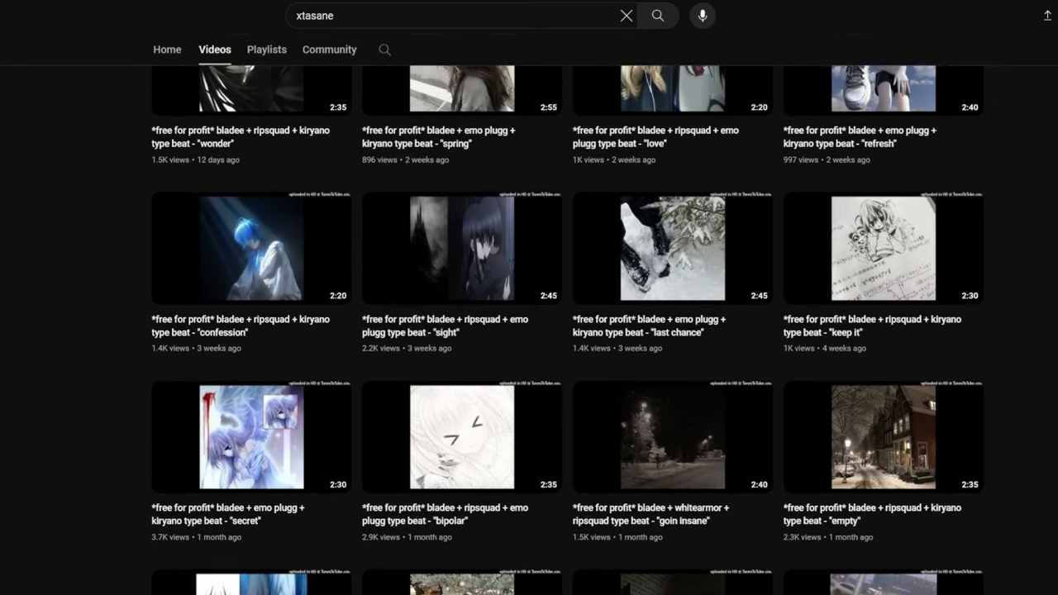
scroll(down, 3)
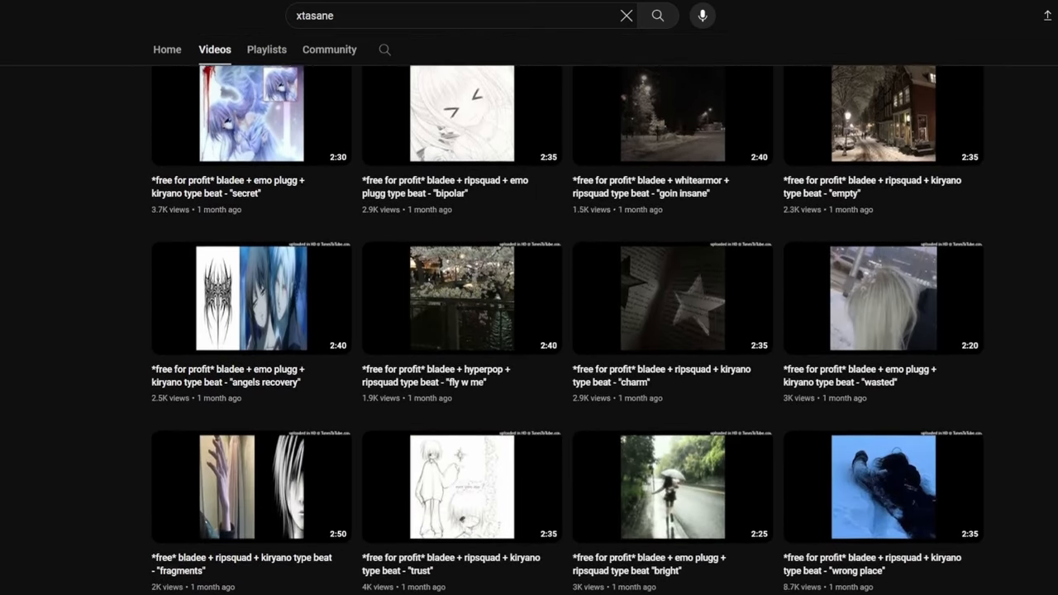
scroll(down, 3)
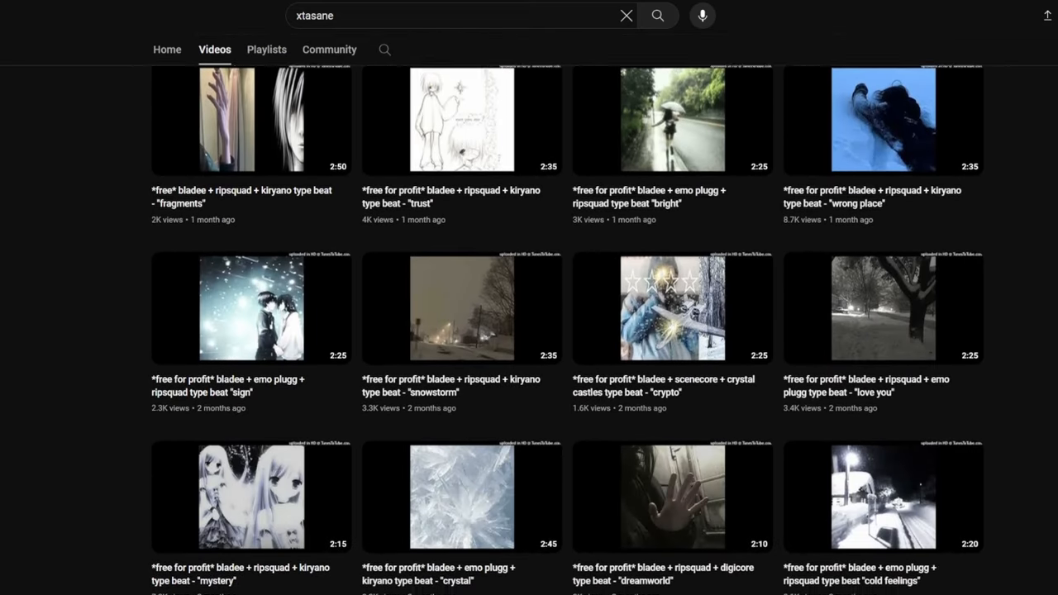
scroll(down, 3)
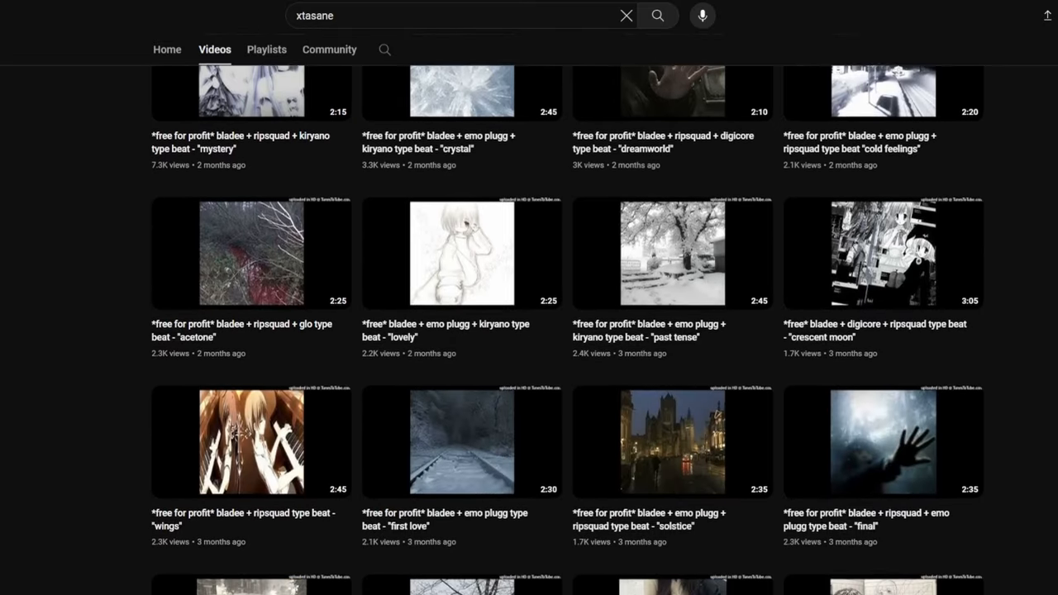